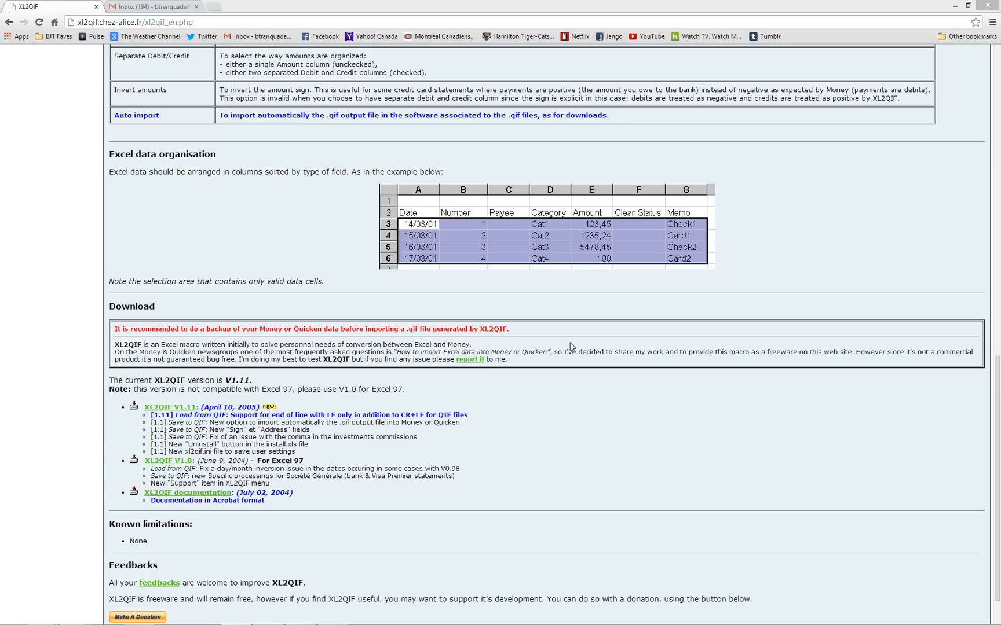
mouse_move(573, 324)
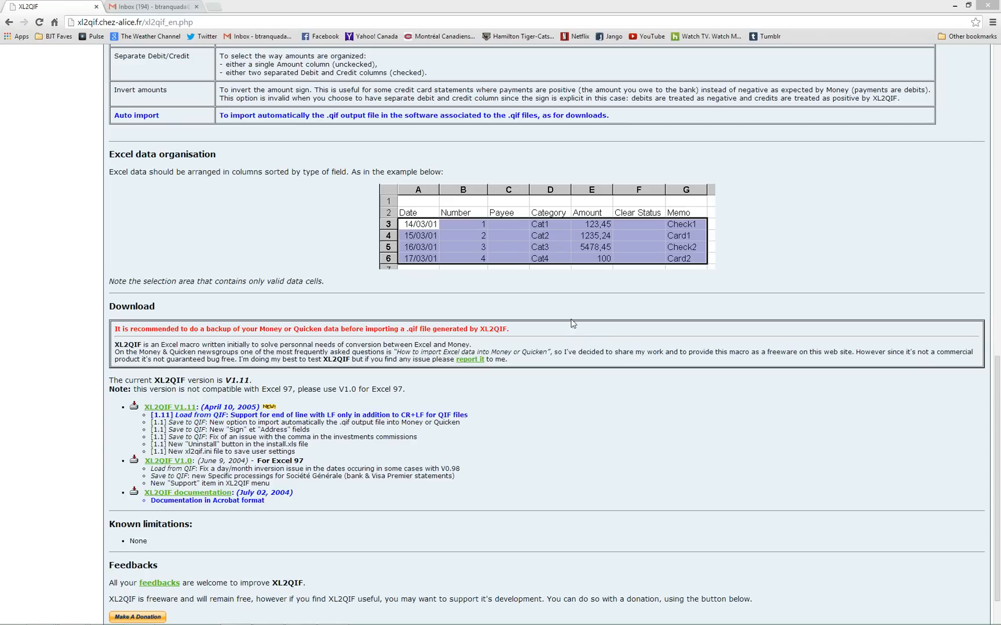
mouse_move(164, 135)
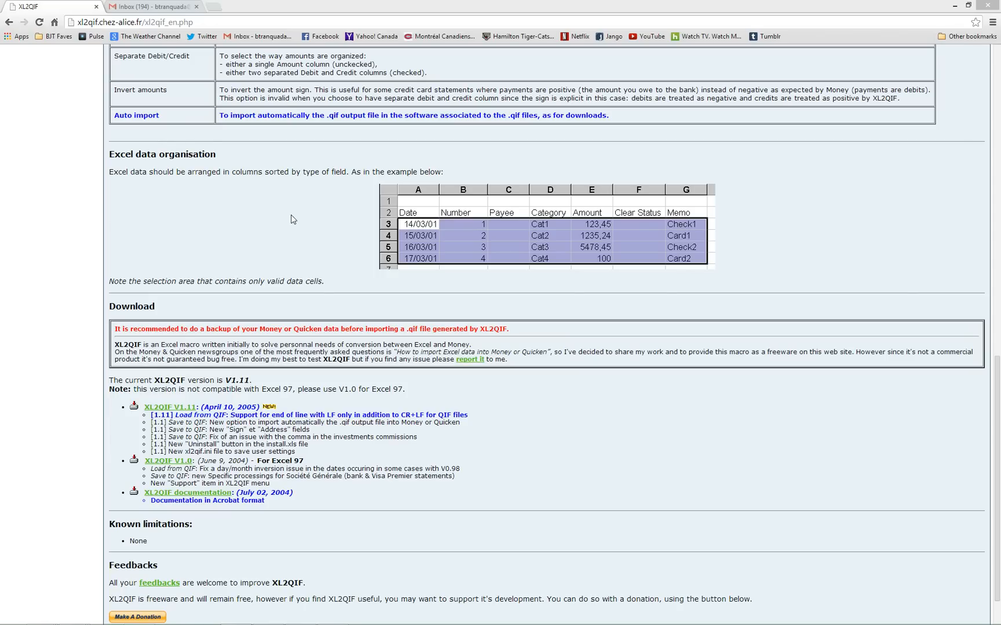
mouse_move(206, 36)
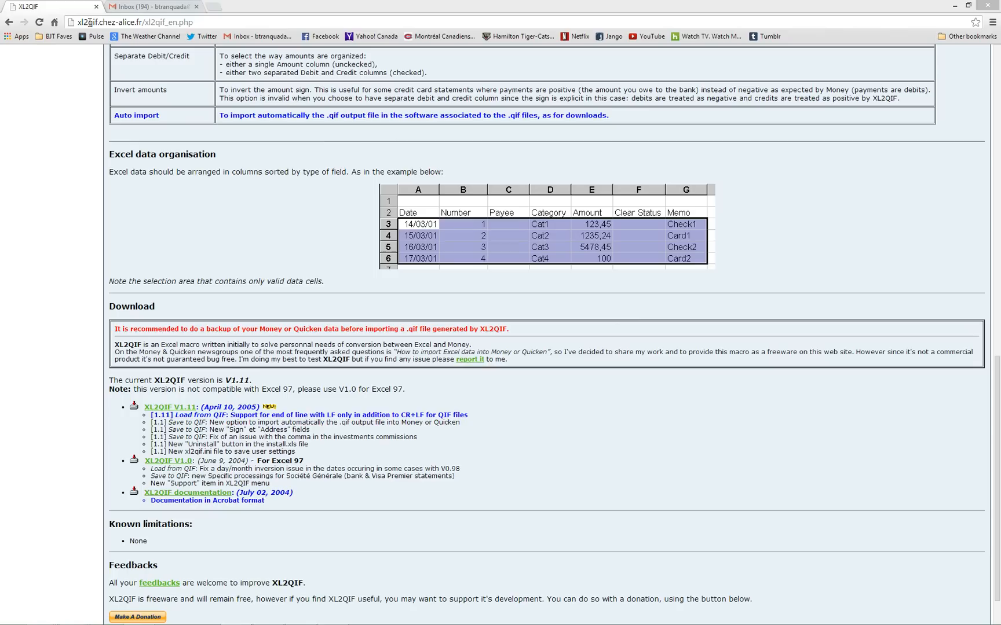
mouse_move(220, 156)
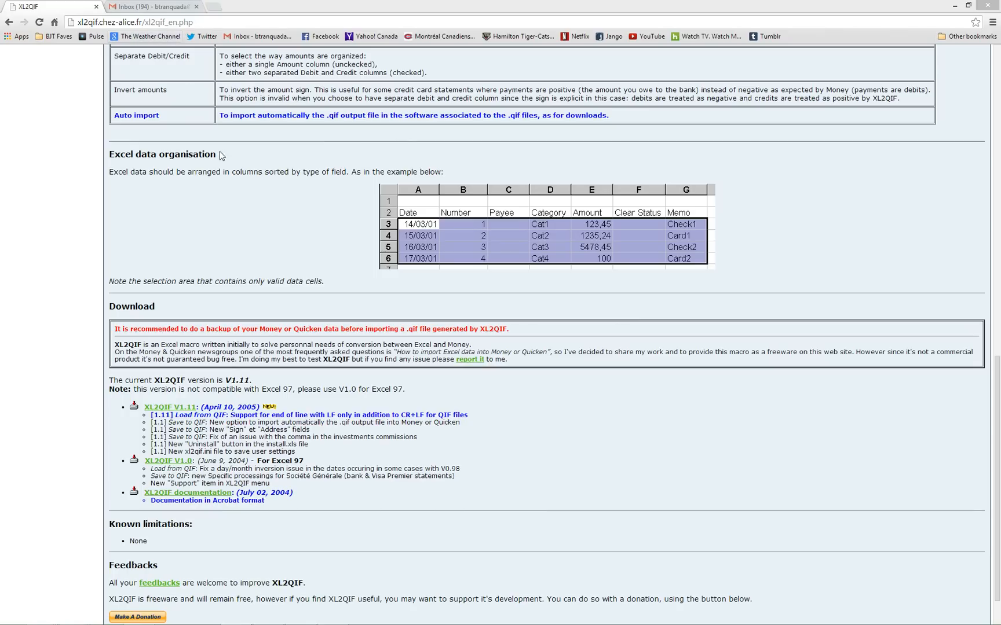
mouse_move(264, 237)
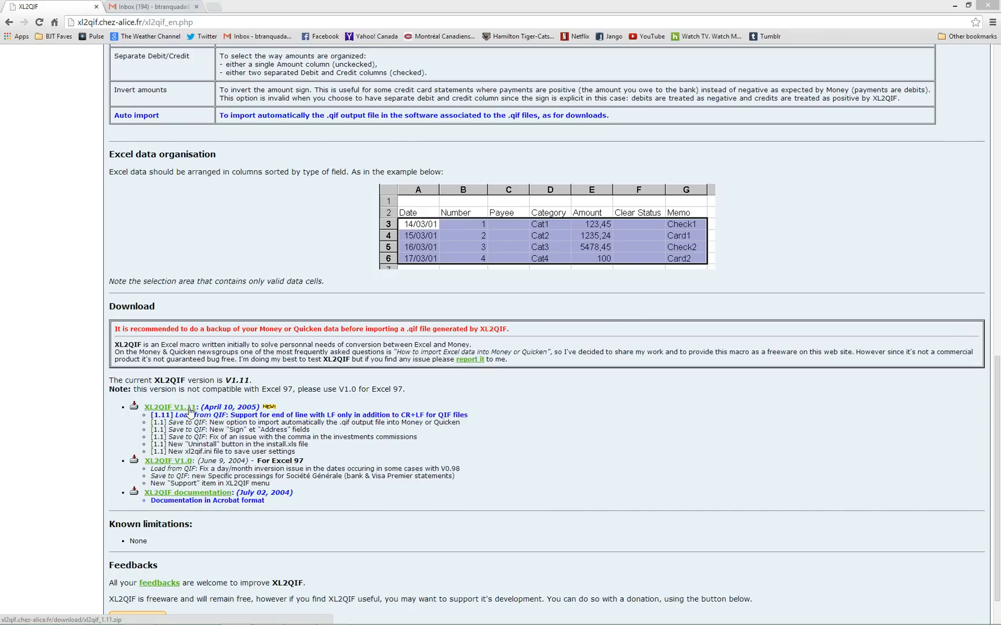
Download the XL2QIF V1.11 zip, xl2qif_1.11 (1).zip, from the web page
click(169, 407)
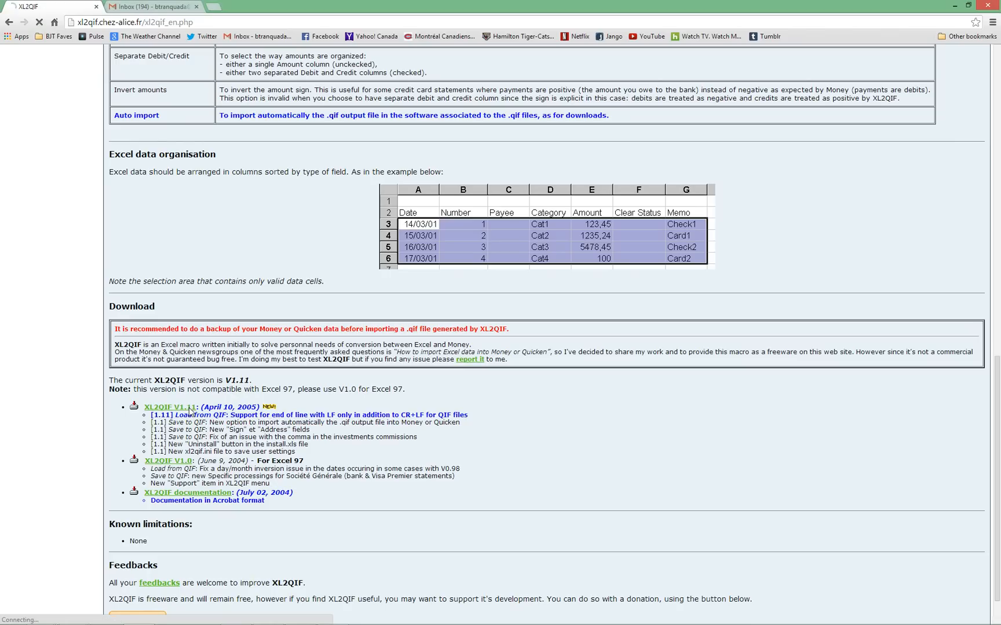
click(171, 407)
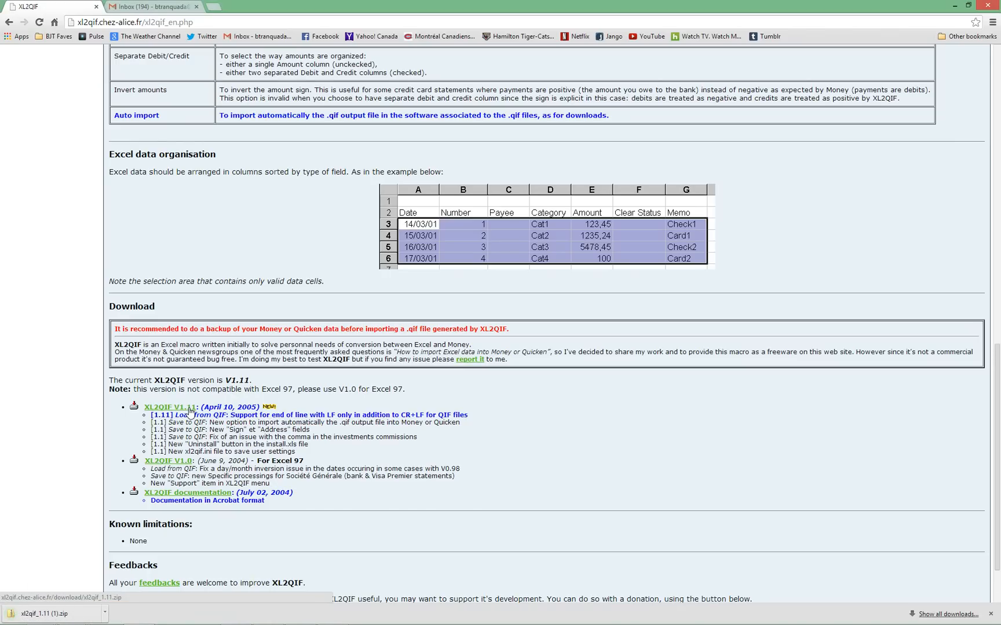
mouse_move(74, 614)
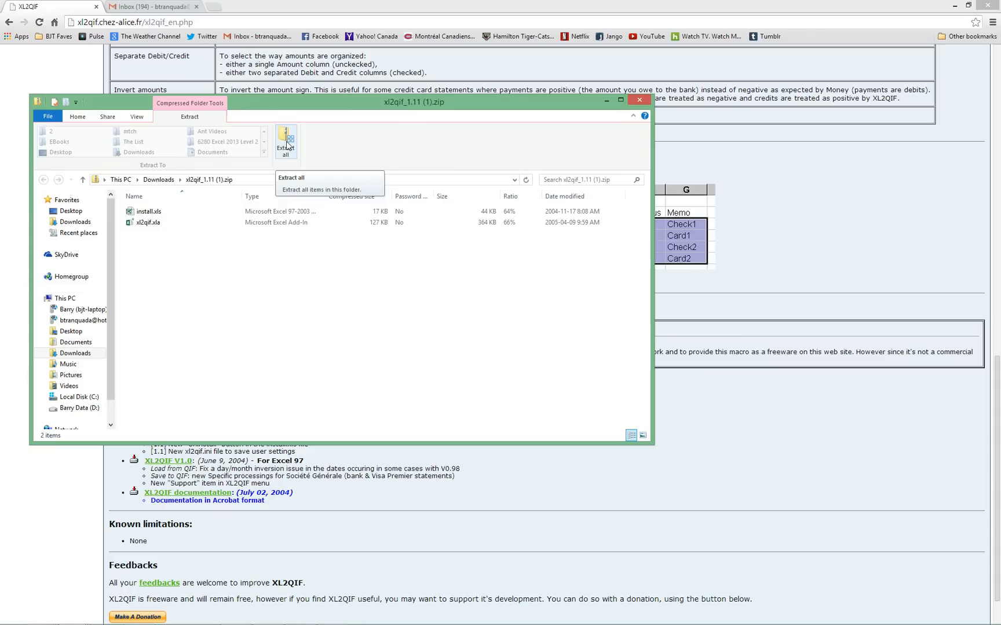
mouse_move(172, 237)
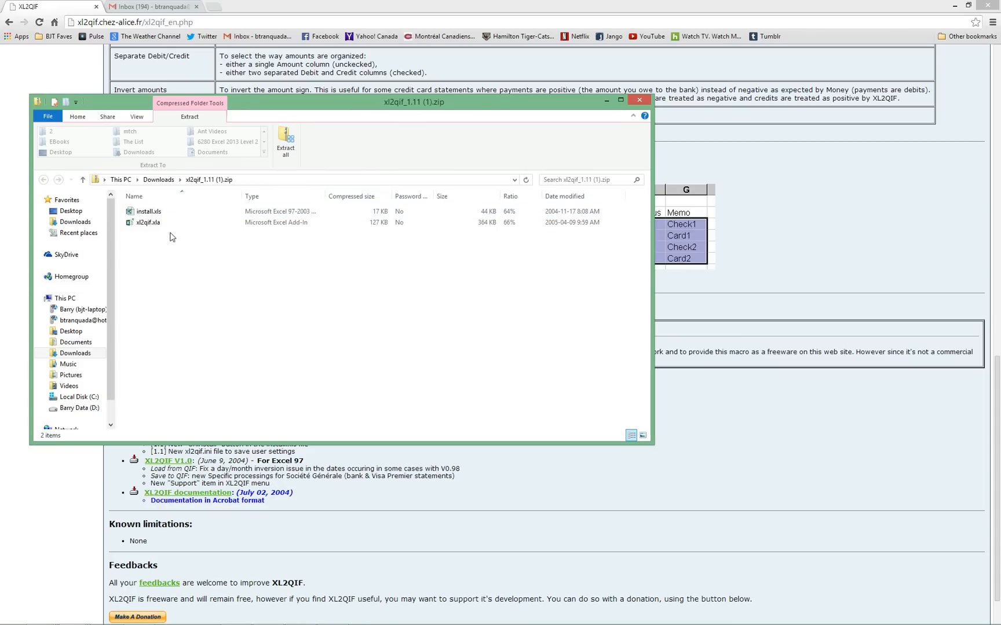
Open the downloaded xl2qif_1.11 zip to list install.xls and xl2qif.xla
click(147, 211)
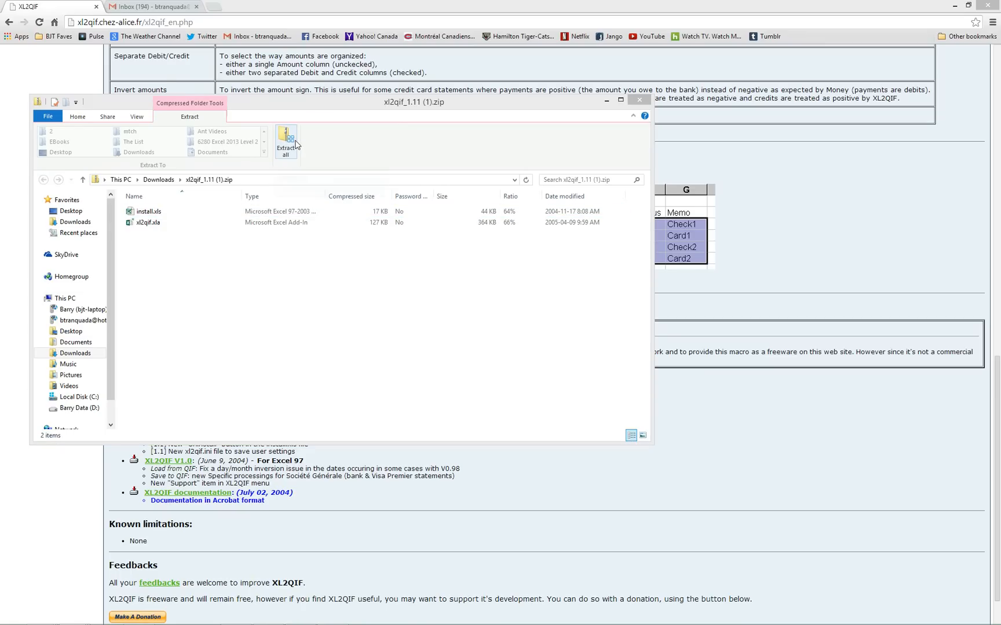
Extract all zip files into the default xl2qif_1.11 (1) folder under Downloads
click(286, 141)
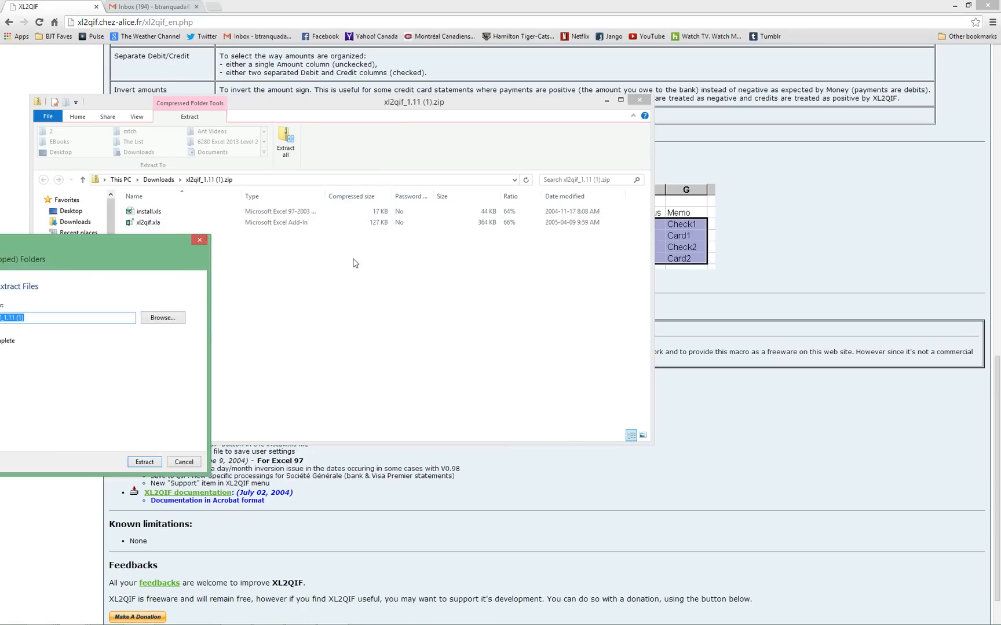
click(286, 140)
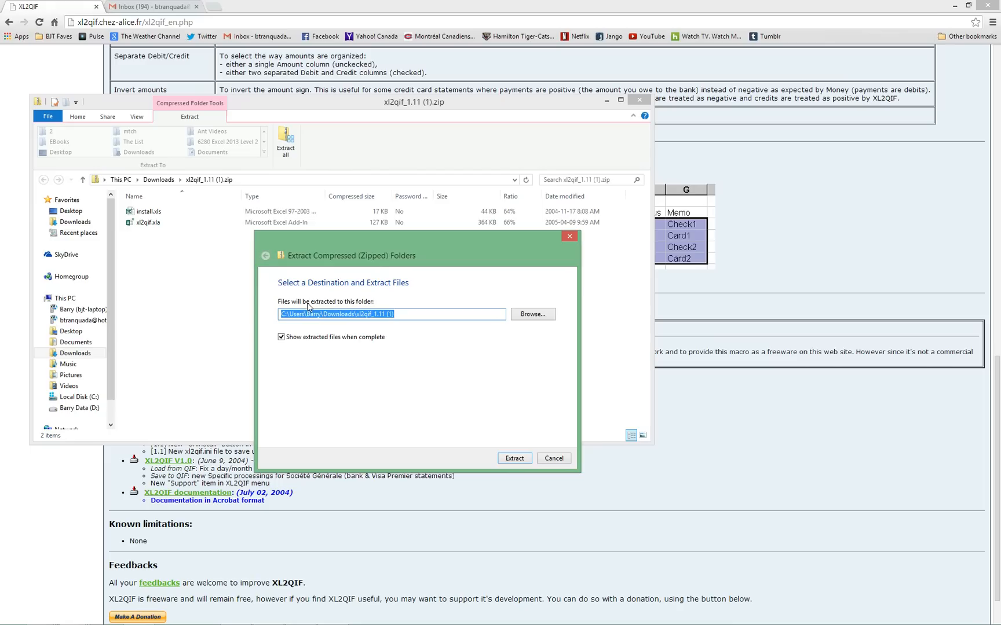
mouse_move(411, 388)
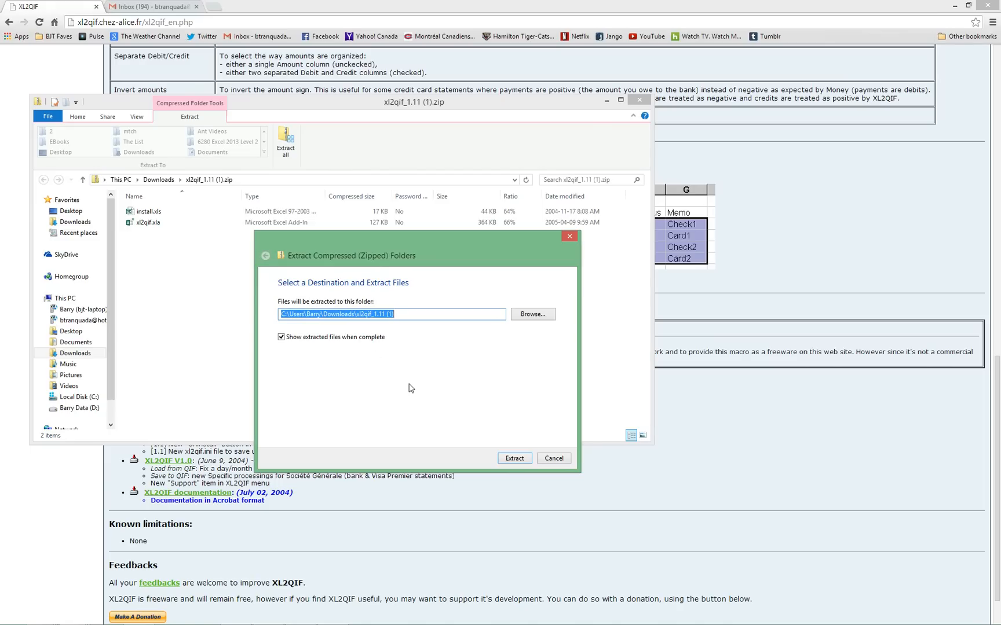
mouse_move(553, 458)
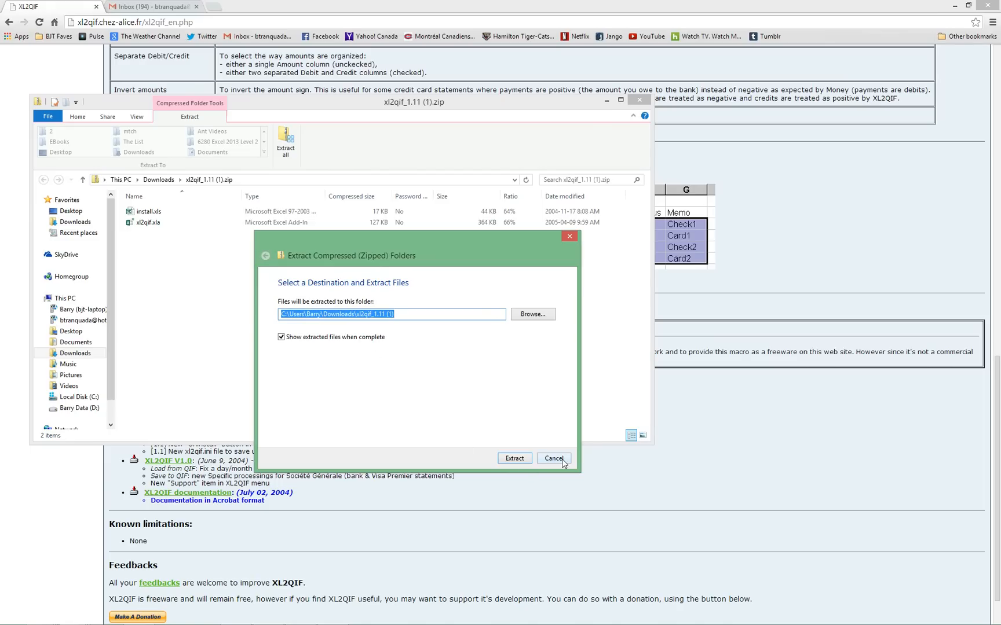
mouse_move(514, 458)
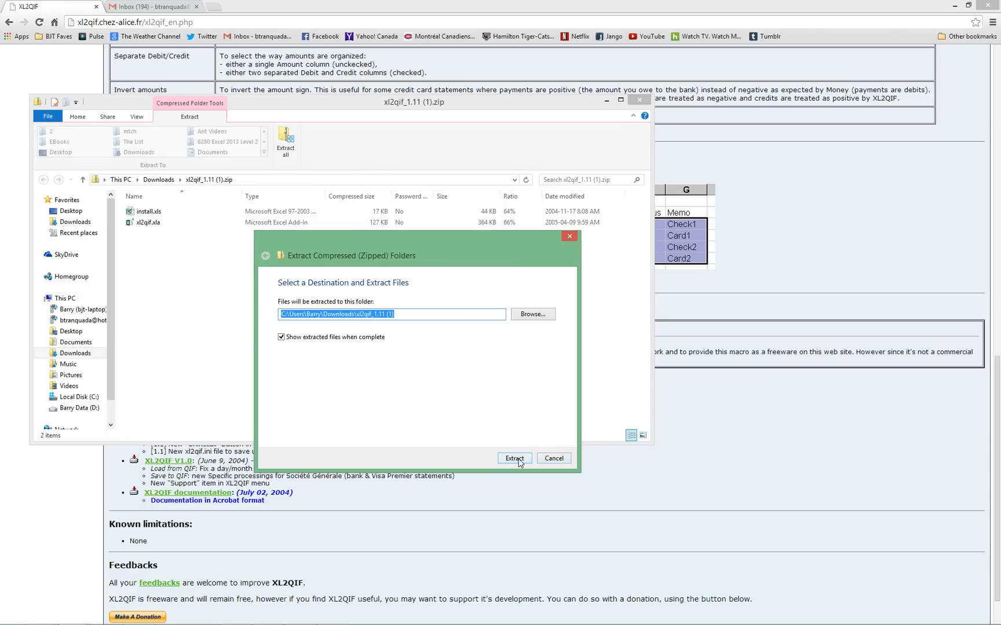
click(514, 458)
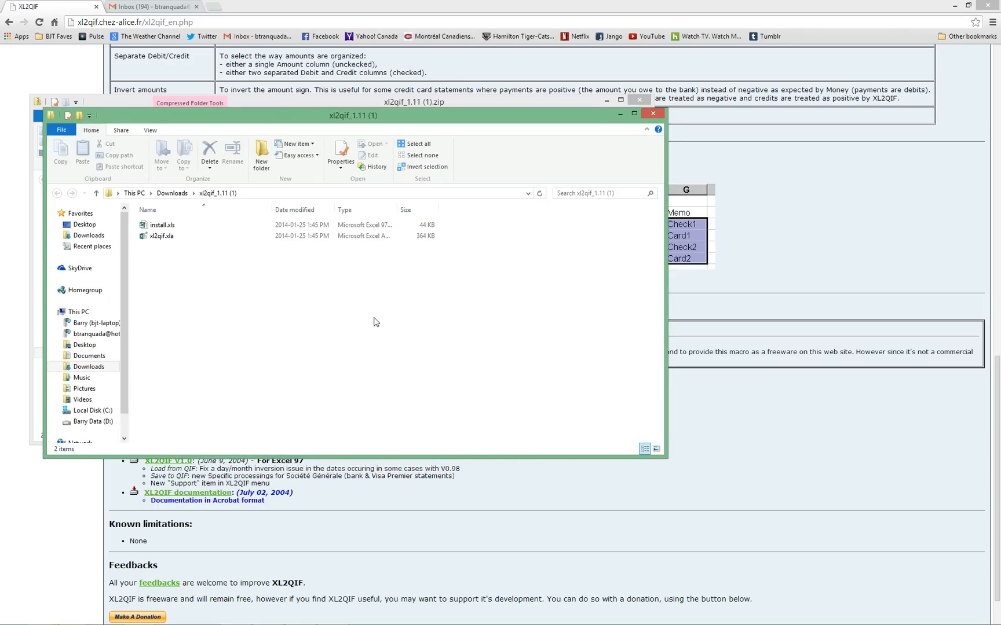
Open install.xls from the extracted xl2qif_1.11 folder in Excel
click(163, 225)
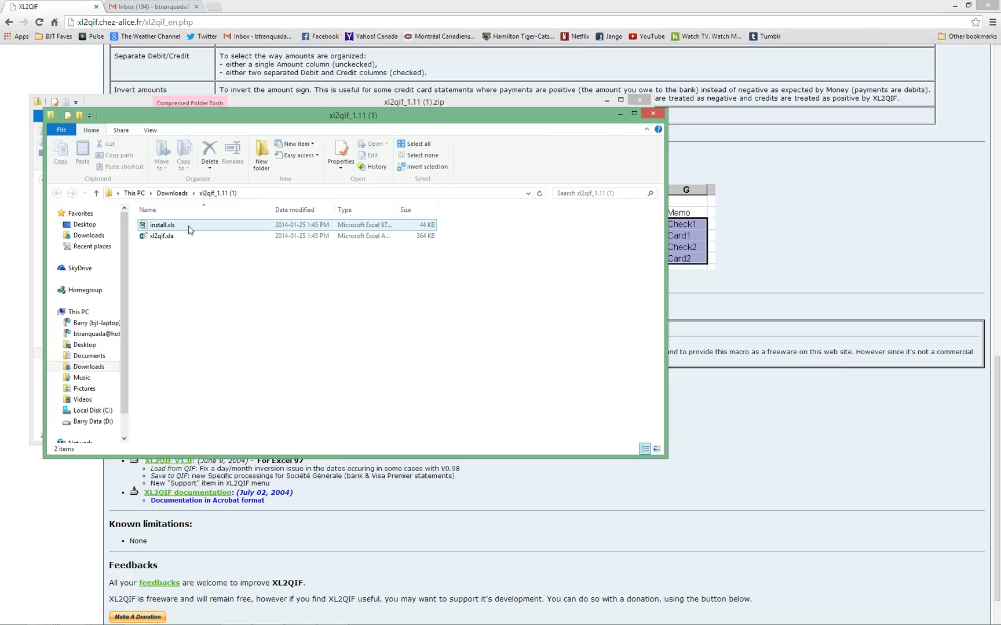
click(162, 224)
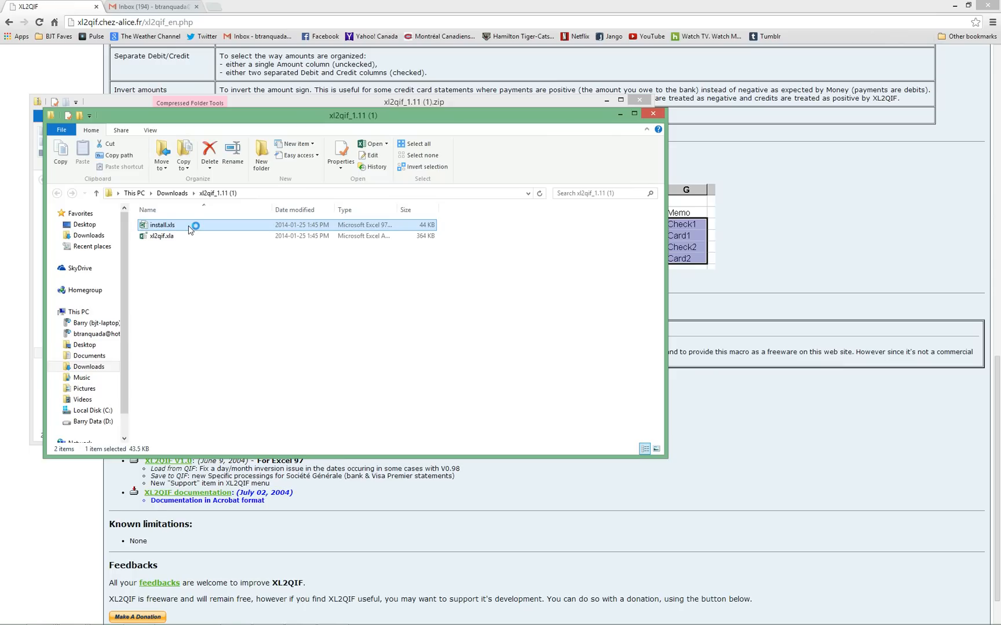
double_click(162, 225)
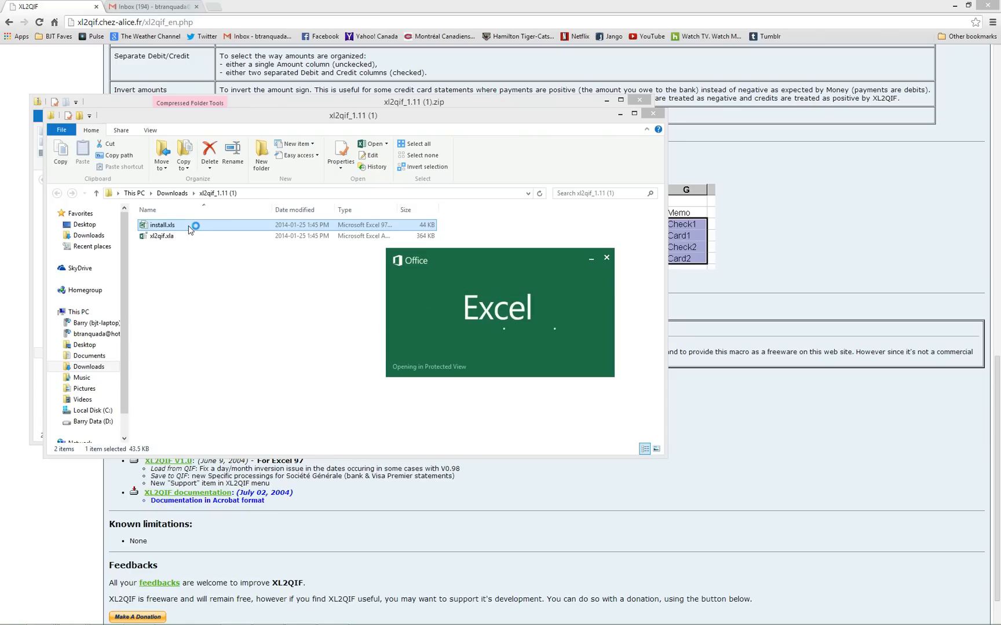
double_click(161, 225)
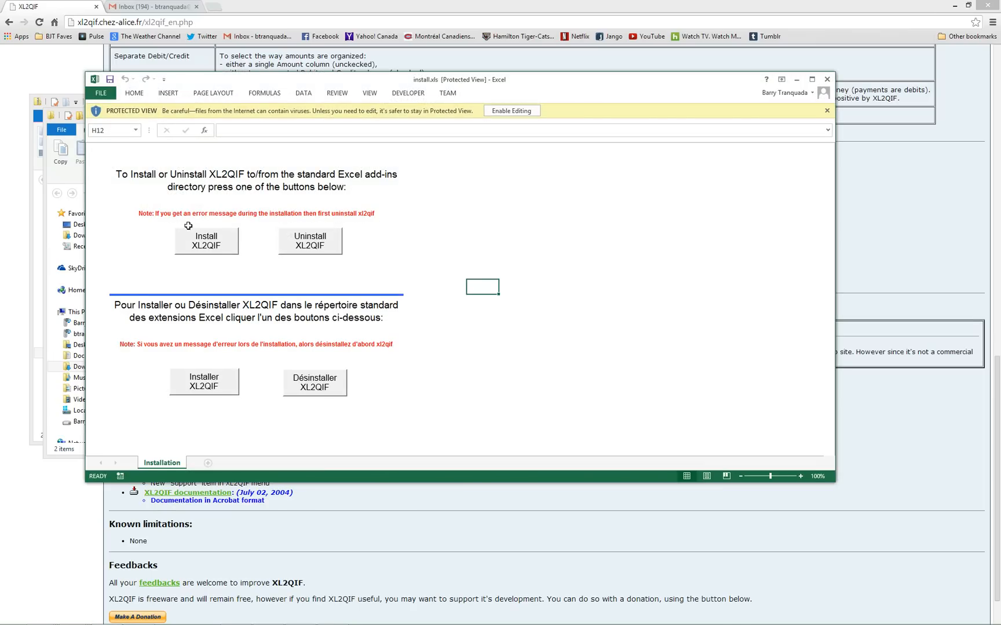
mouse_move(509, 133)
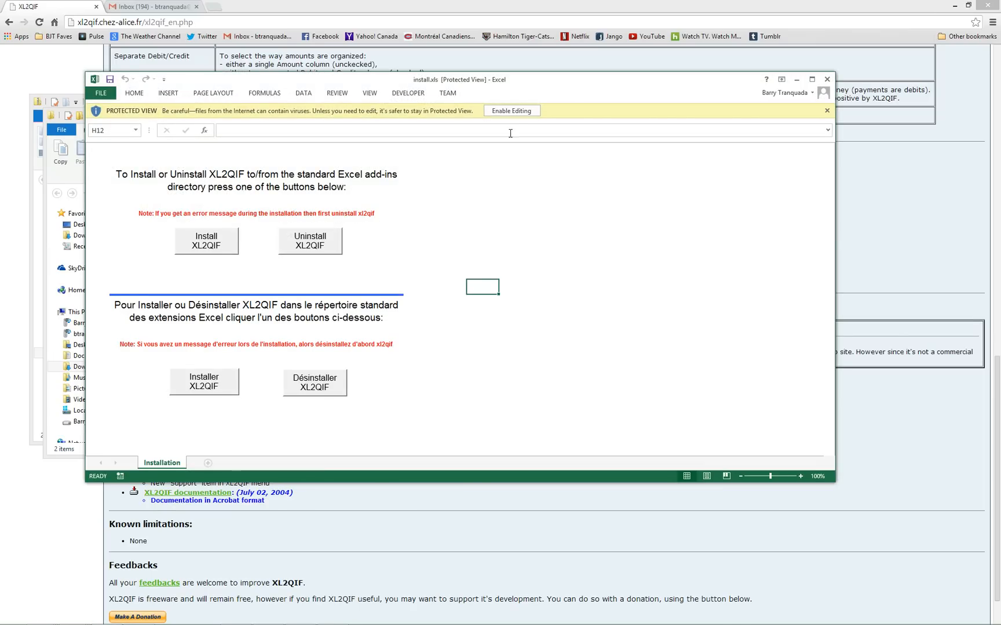
Enable editing and macro content for the install.xls workbook
click(511, 110)
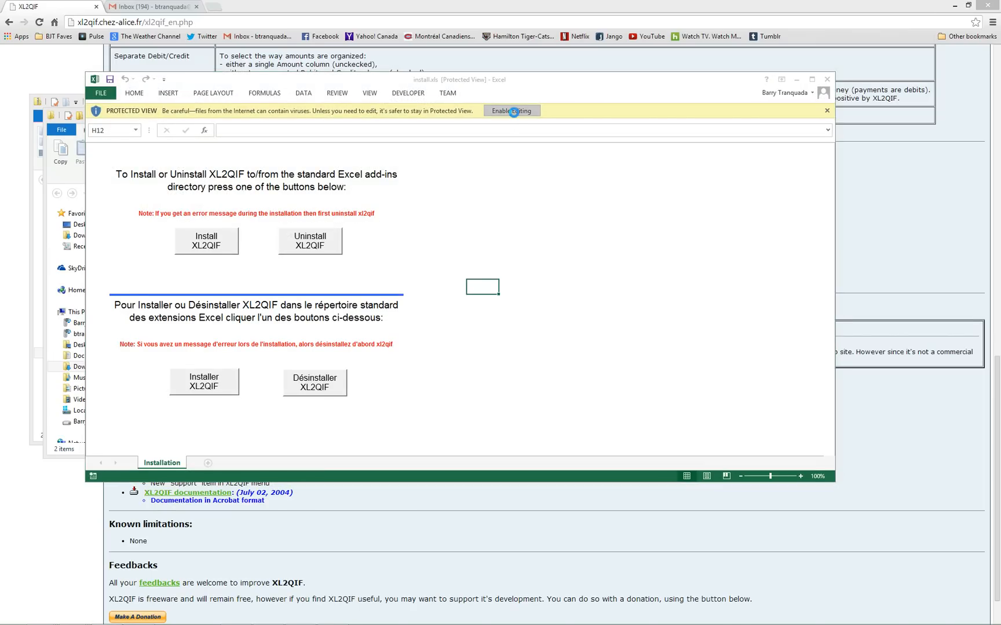
click(511, 110)
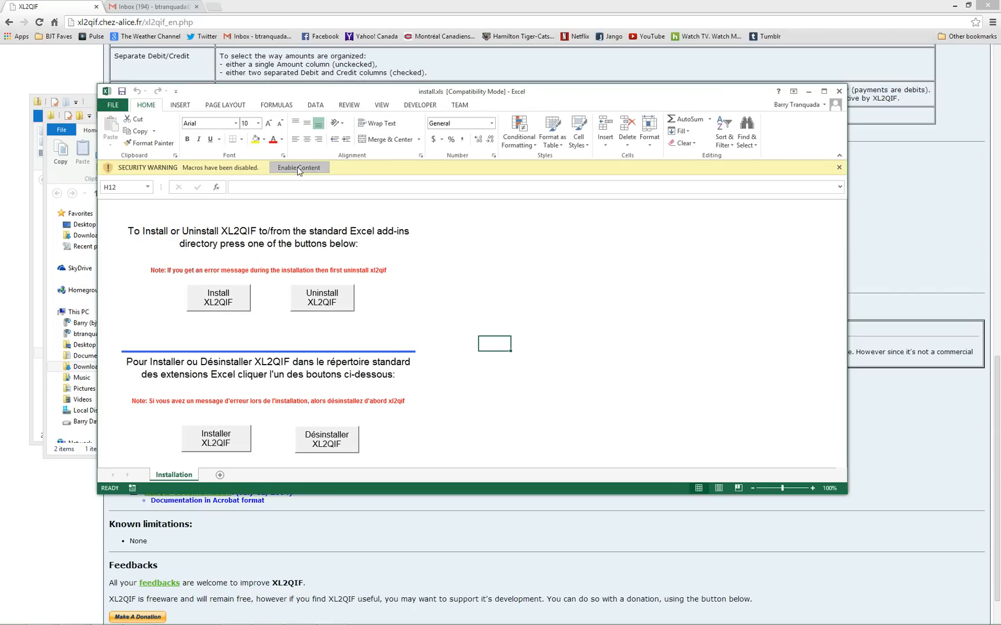
click(299, 168)
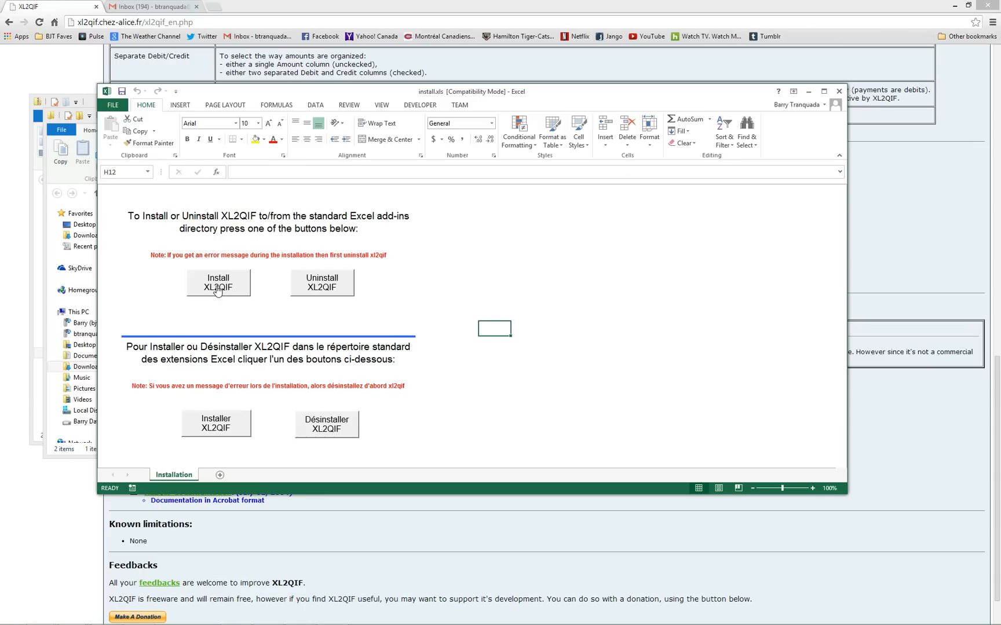
Start the XL2QIF installation and accept the default add-in directory
click(217, 282)
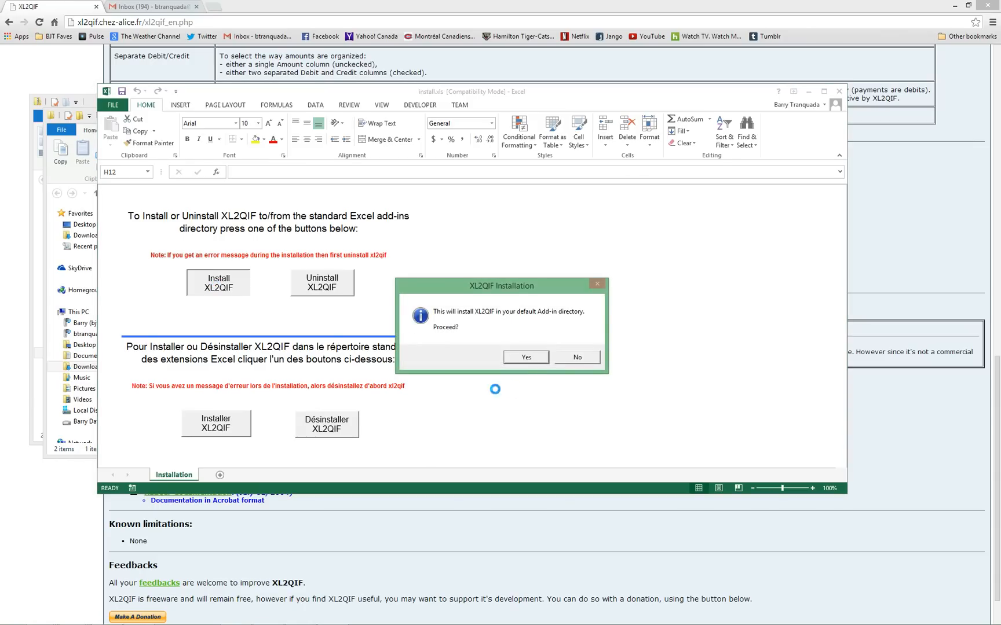
click(525, 357)
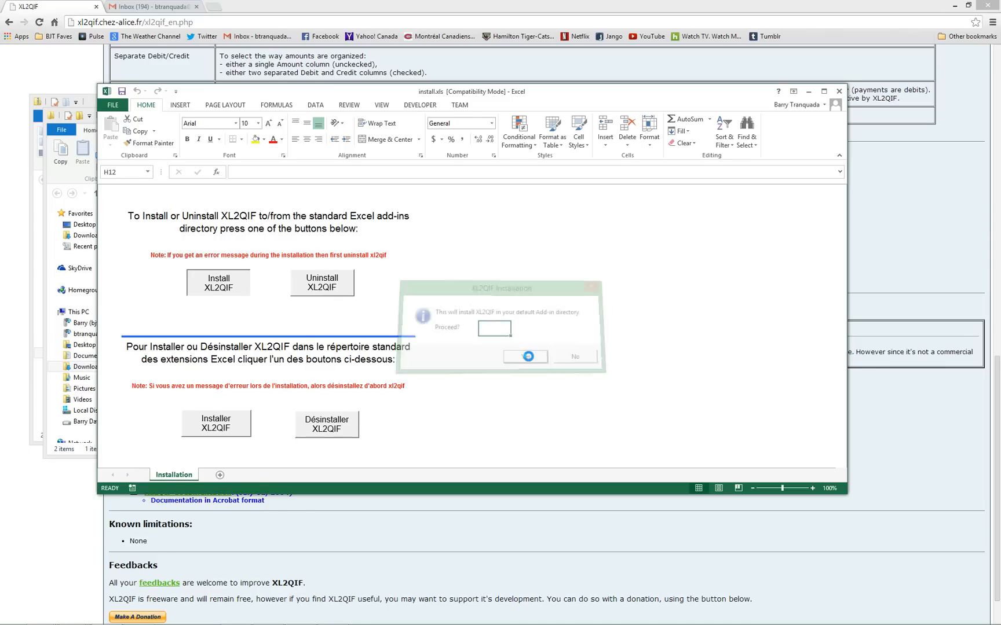
click(524, 356)
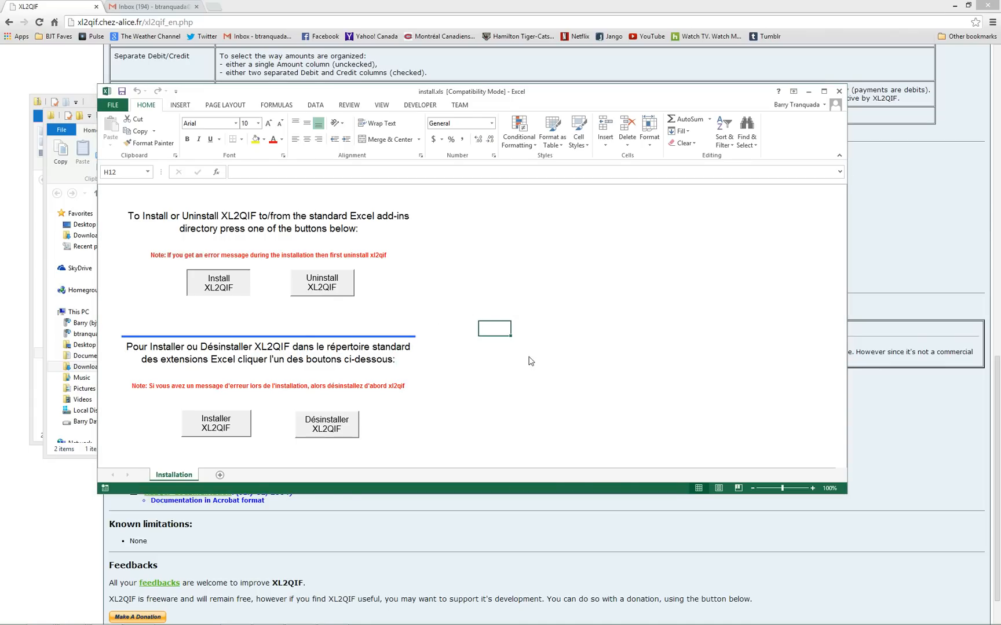
click(217, 282)
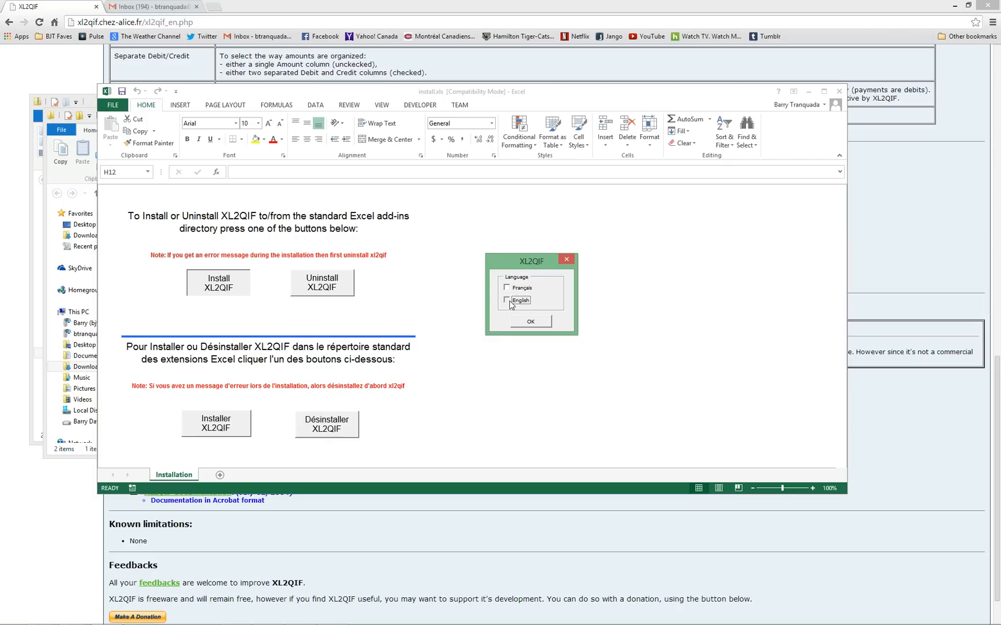
Choose English as the add-in language and acknowledge Install Finished
click(508, 300)
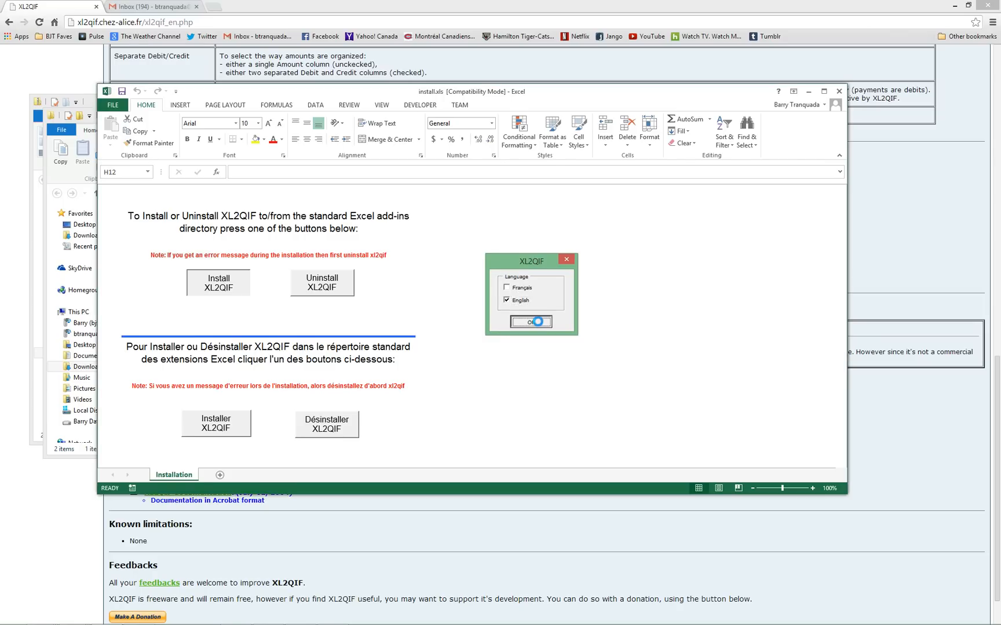
click(531, 321)
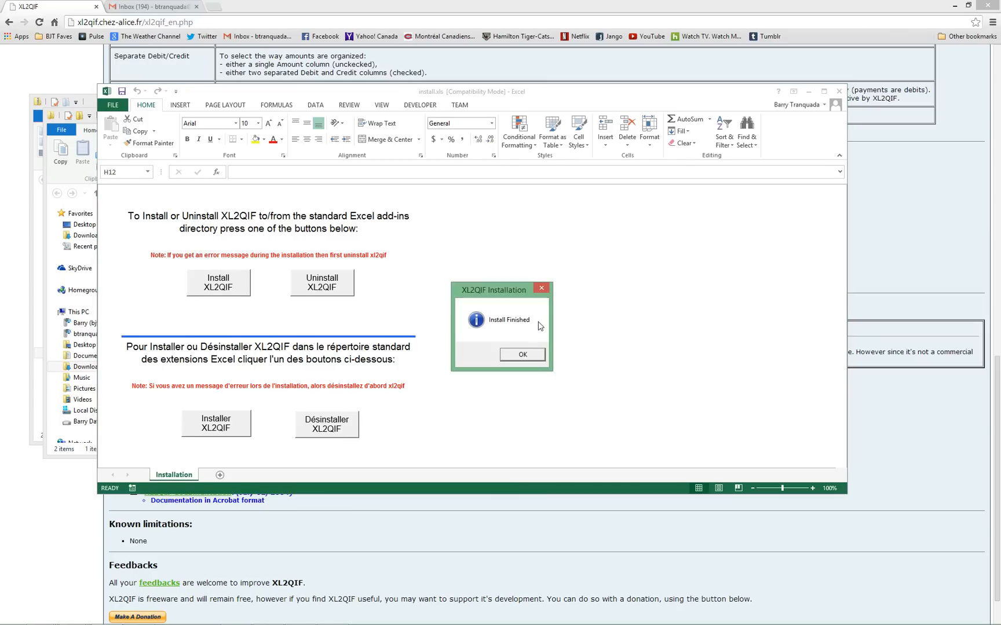
click(521, 355)
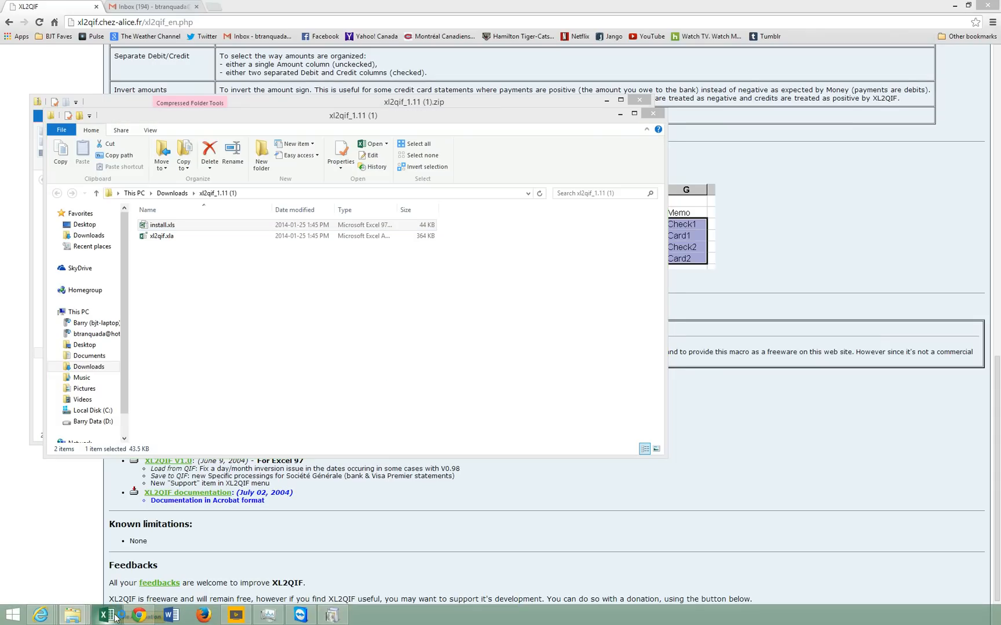
Relaunch Excel with a blank workbook and open the XL2QIF menu on ADD-INS
click(102, 615)
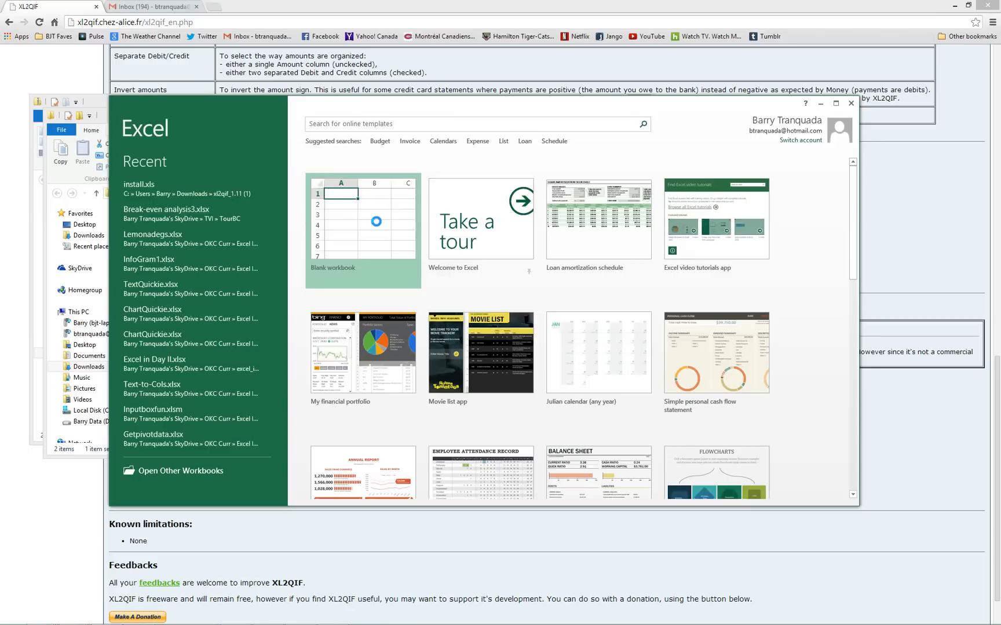
click(362, 220)
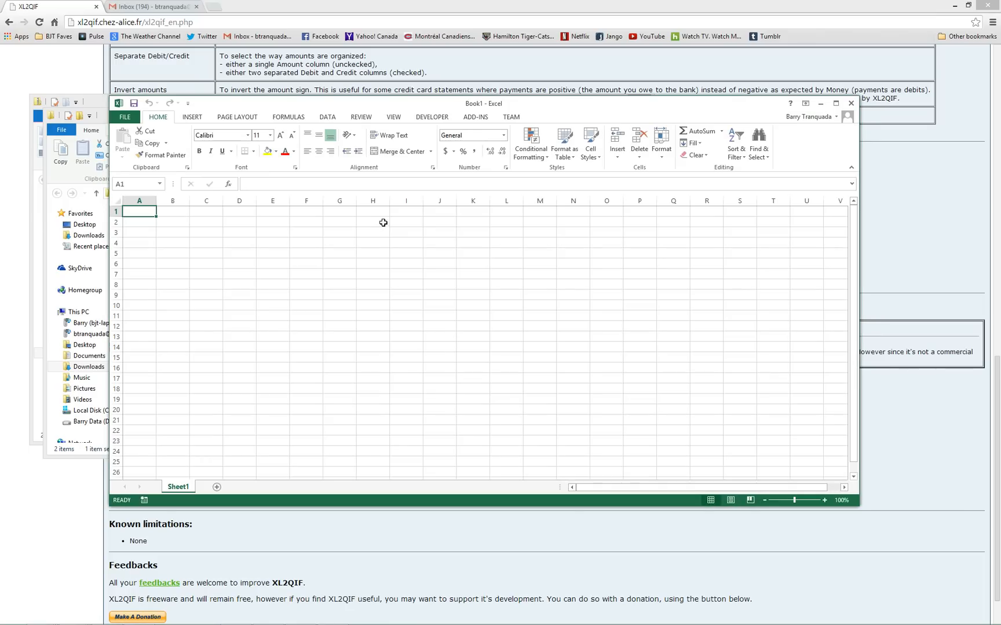
click(475, 117)
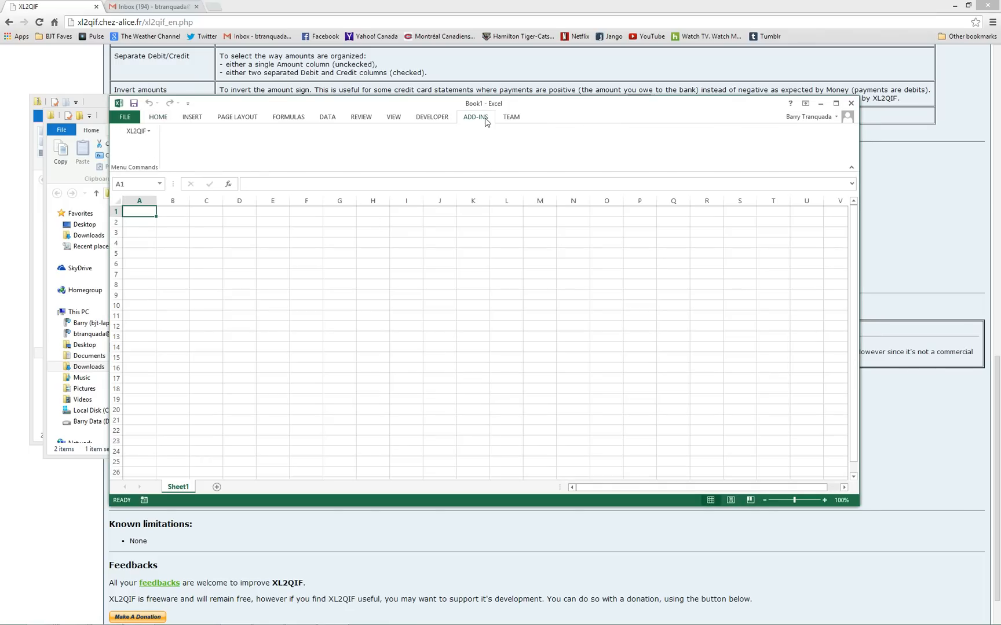
mouse_move(135, 132)
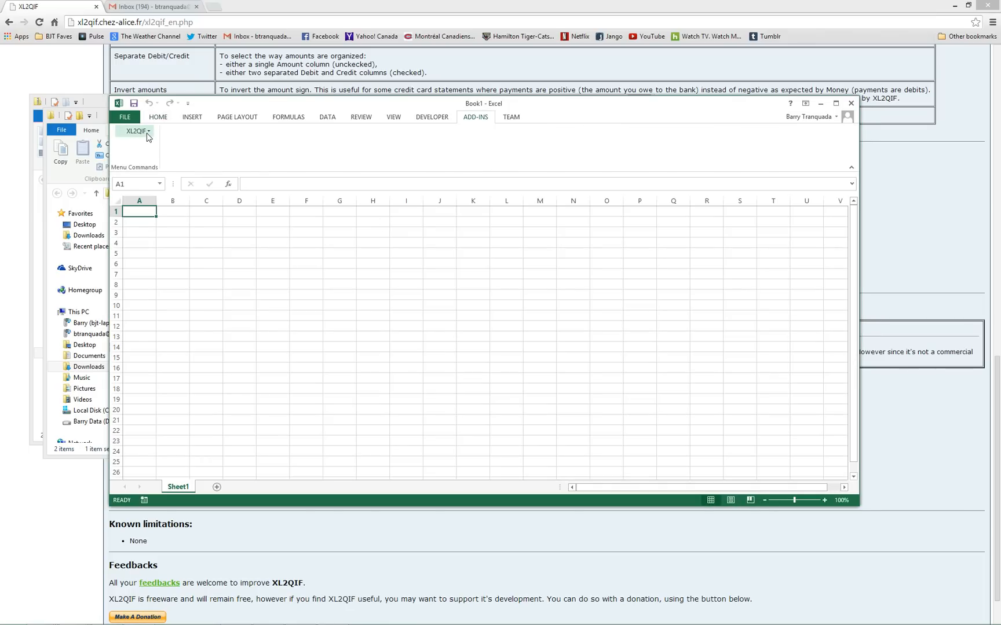
click(135, 131)
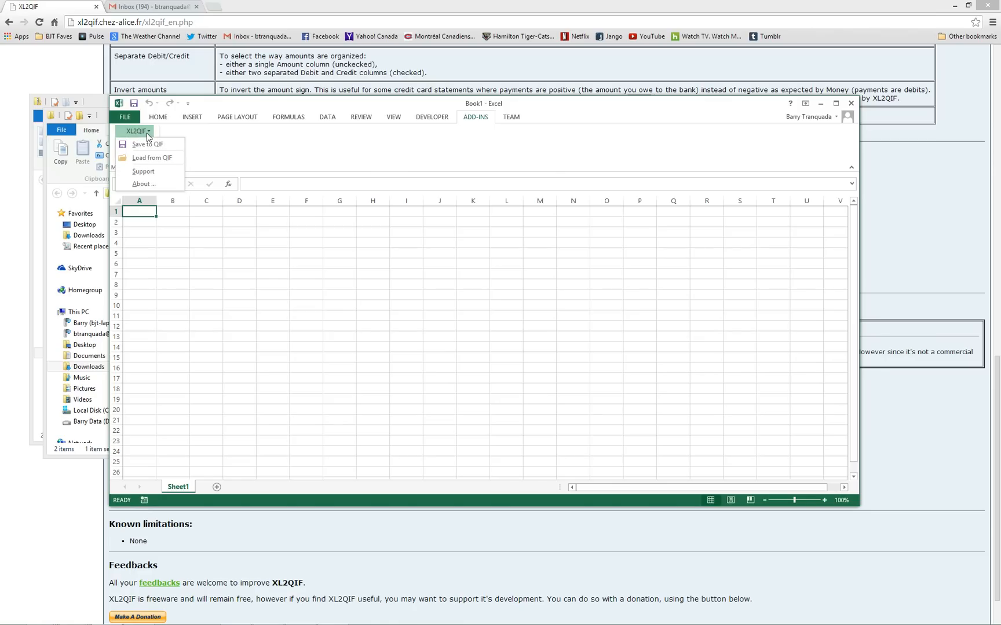